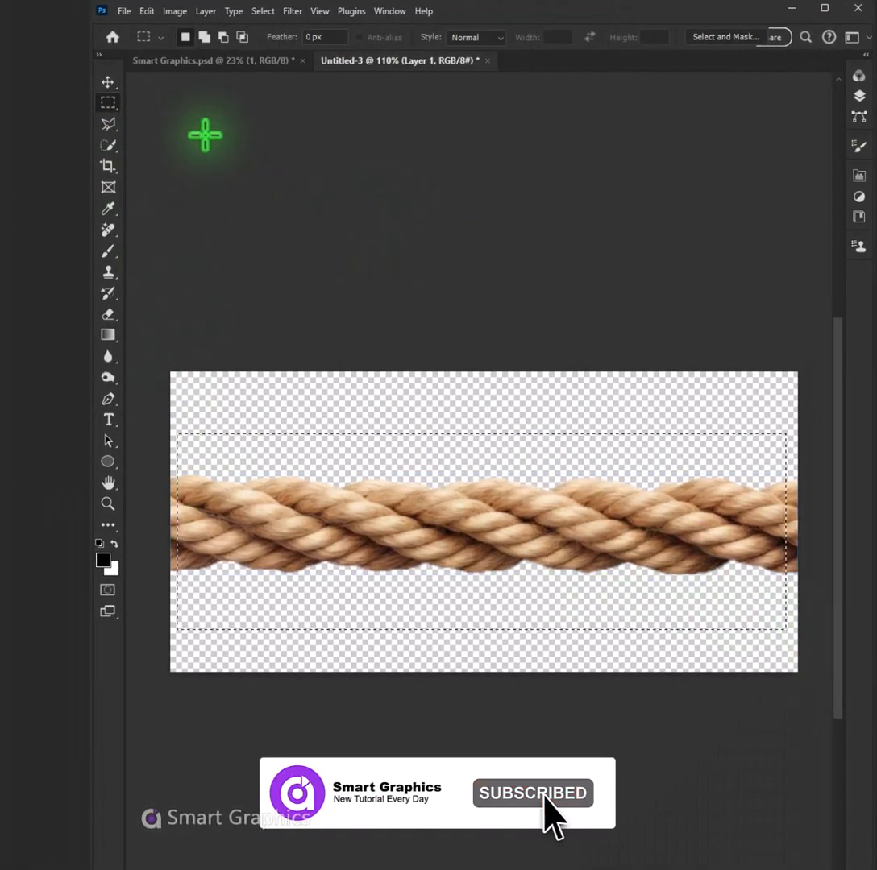
- Define the selected rope strip as a new pattern named 'rope'
left_click(146, 10)
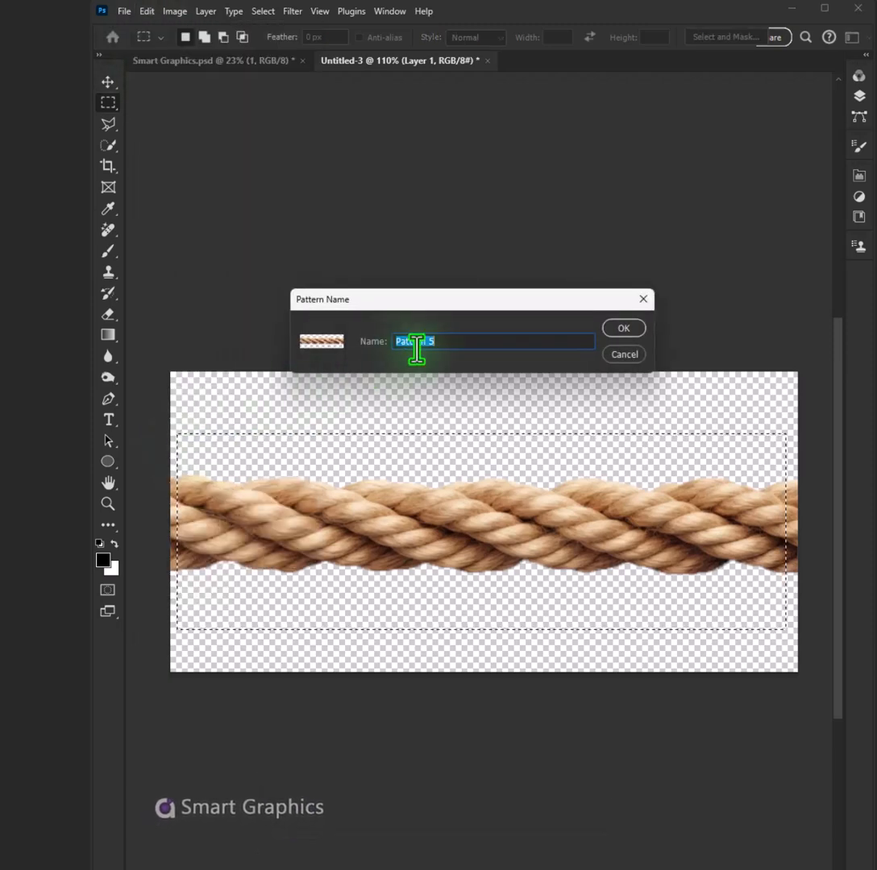
type("rope")
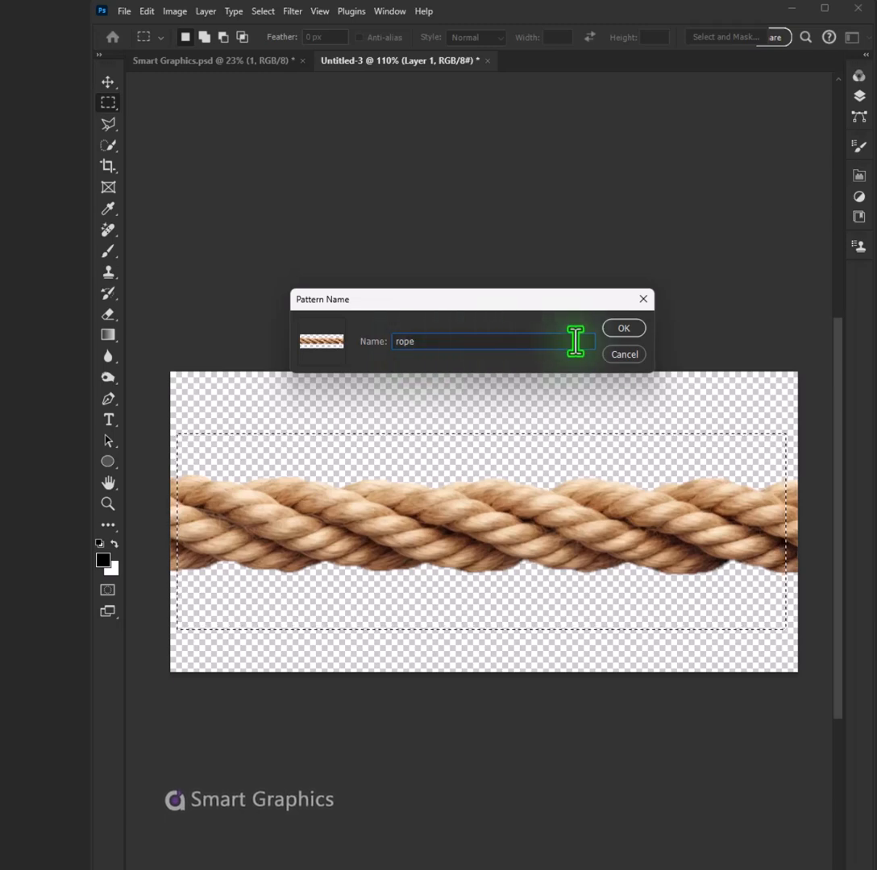
left_click(623, 328)
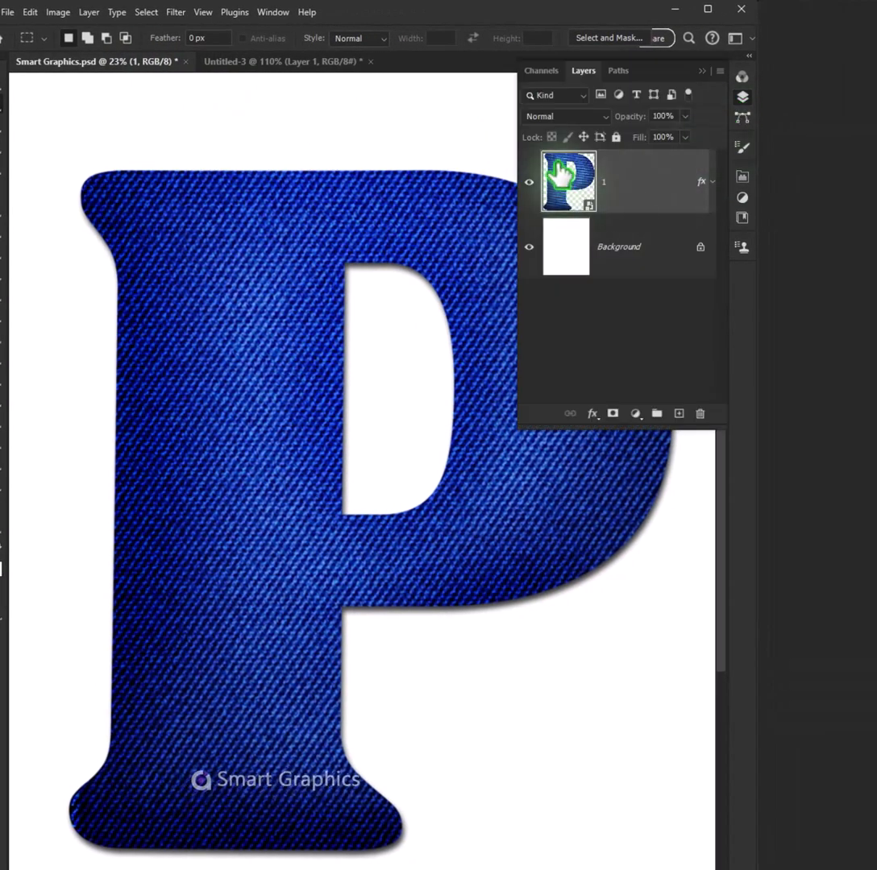
- Load the letter P layer's pixels as a selection and contract it by 80 px
right_click(567, 181)
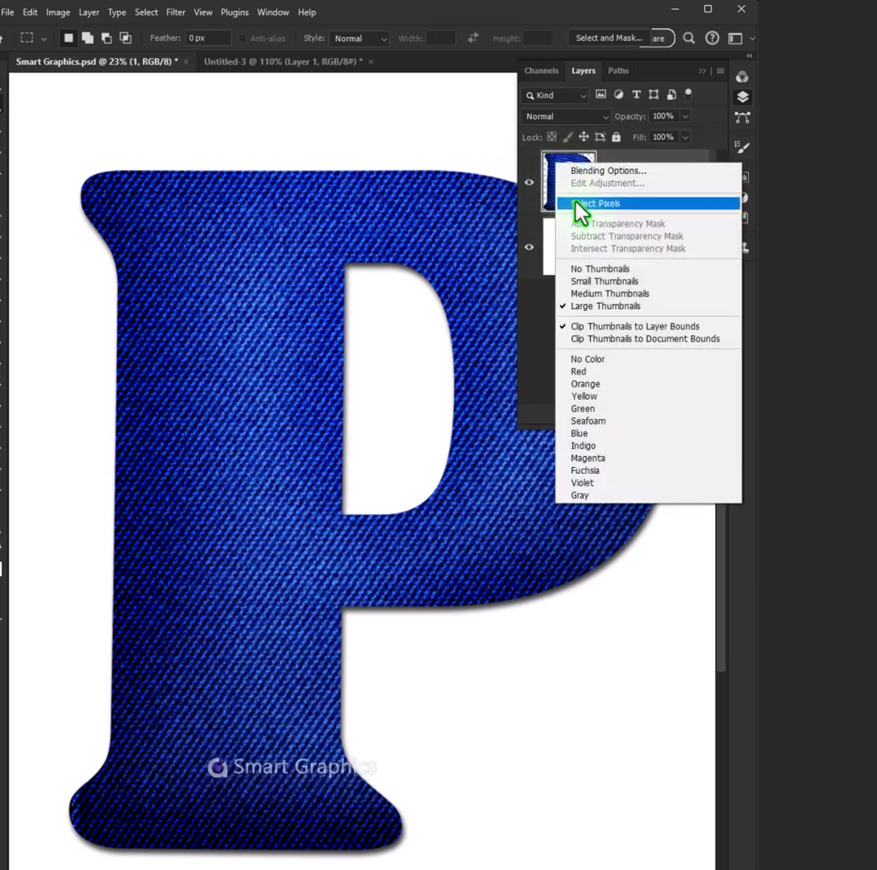
left_click(593, 203)
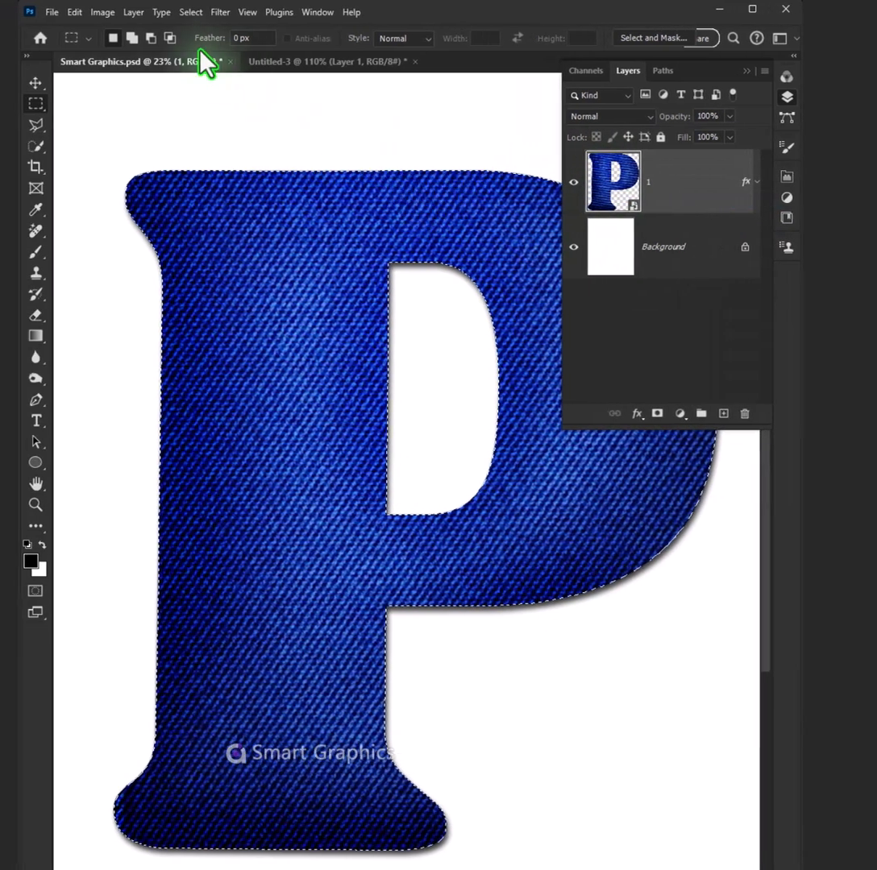
left_click(189, 11)
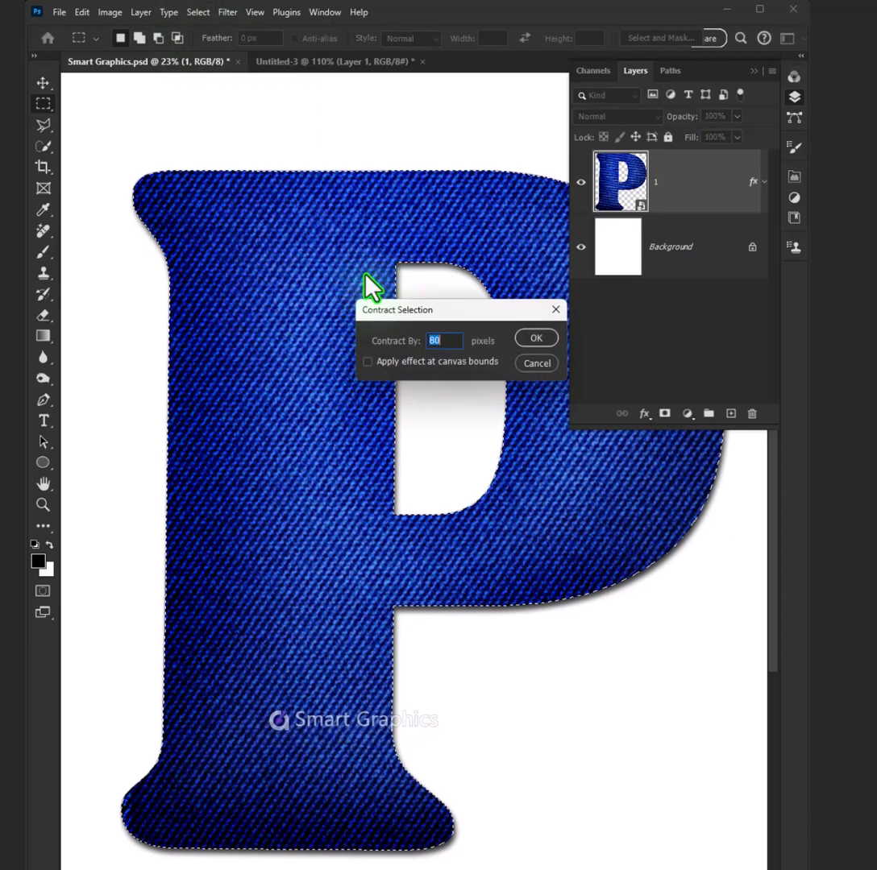
left_click(536, 337)
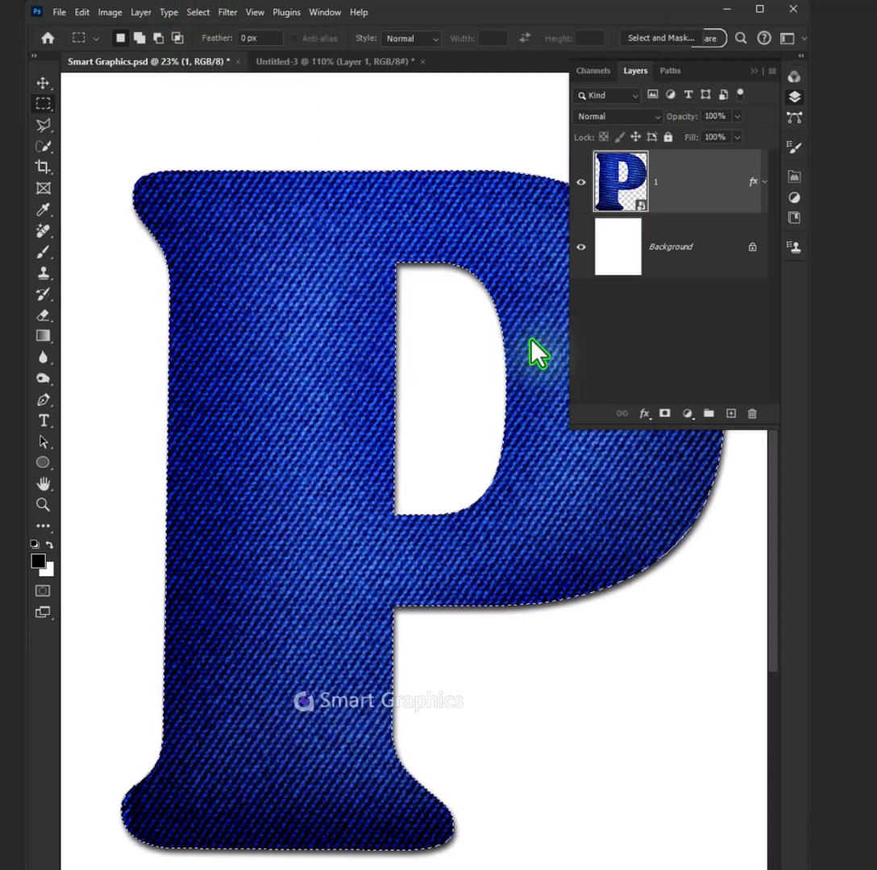
- Convert the contracted selection into a work path with 2.0 tolerance
right_click(534, 350)
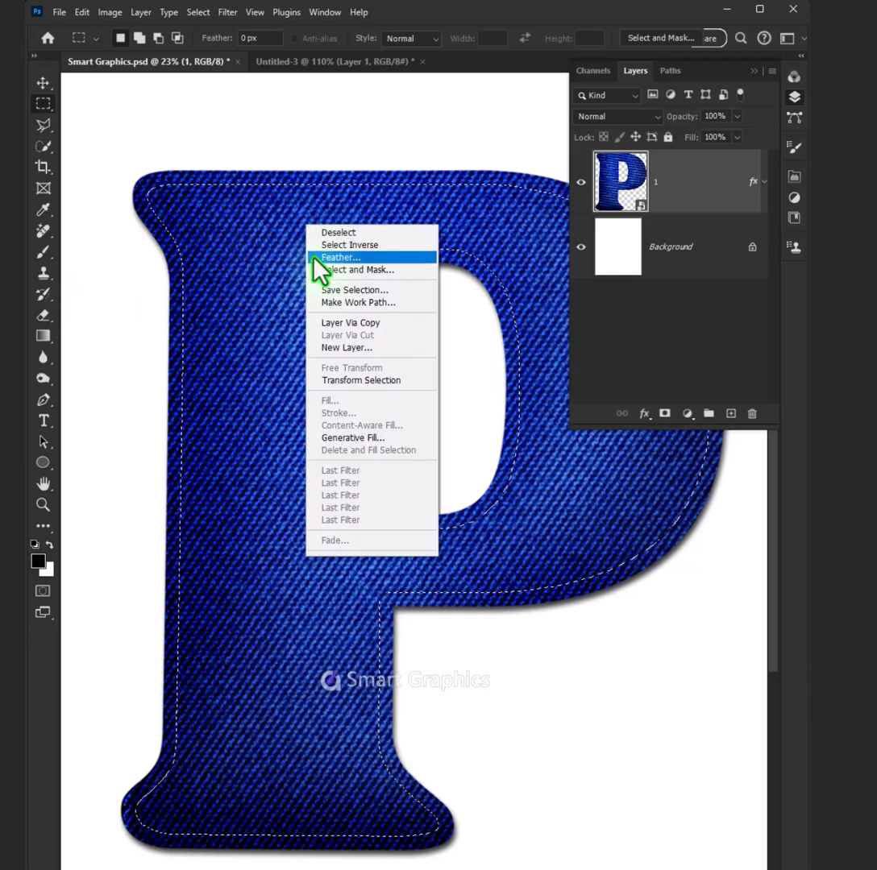
left_click(357, 302)
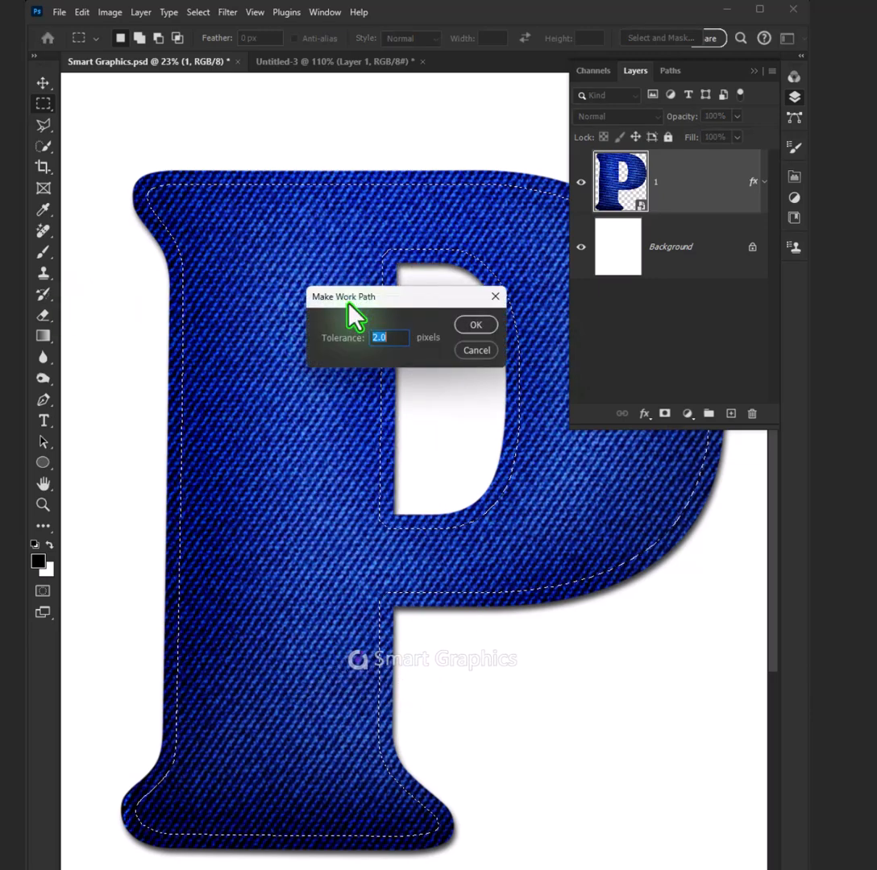
left_click(476, 324)
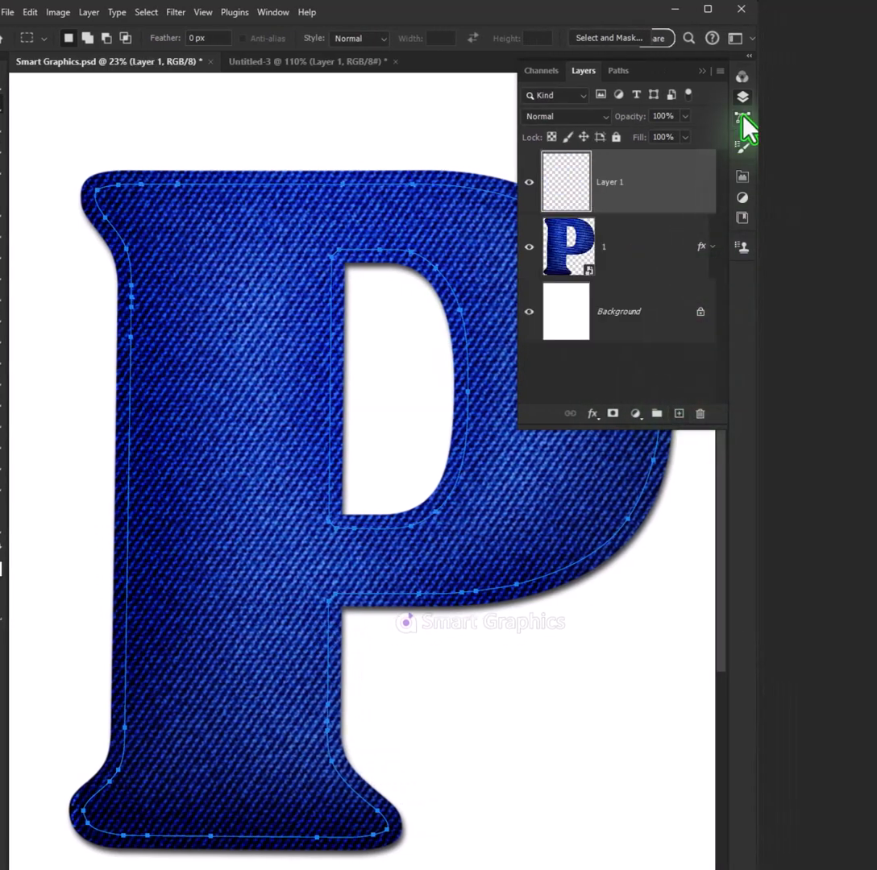
left_click(29, 12)
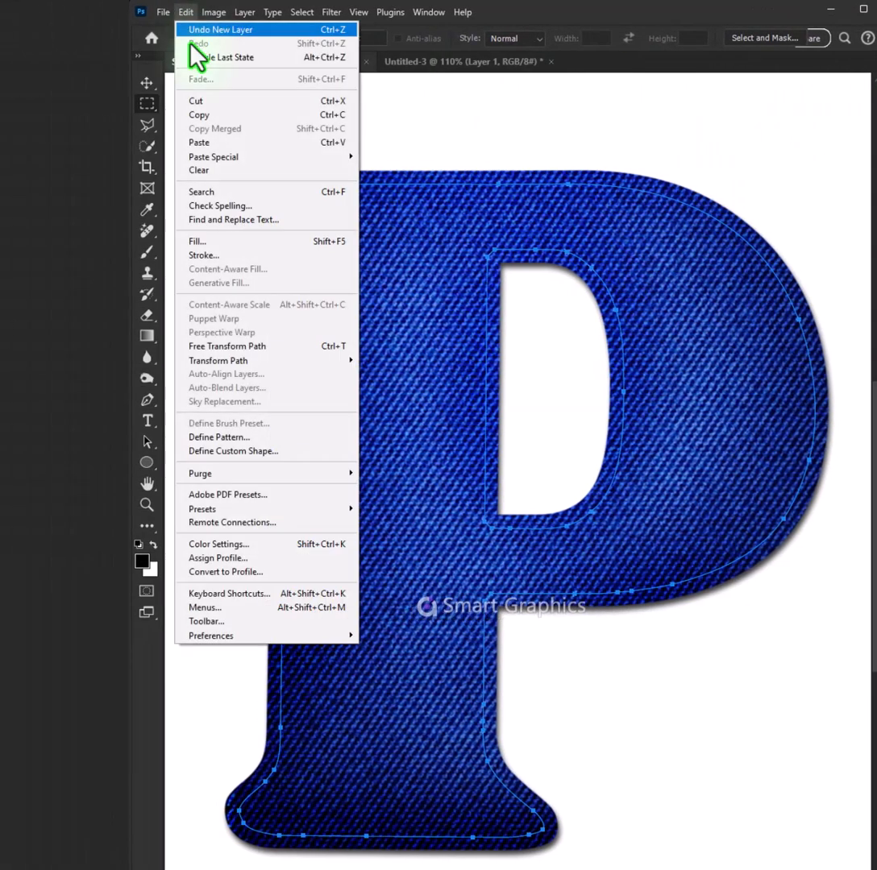
- Fill with the rope pattern using the Place Along Path script at pattern scale 0.15
left_click(196, 241)
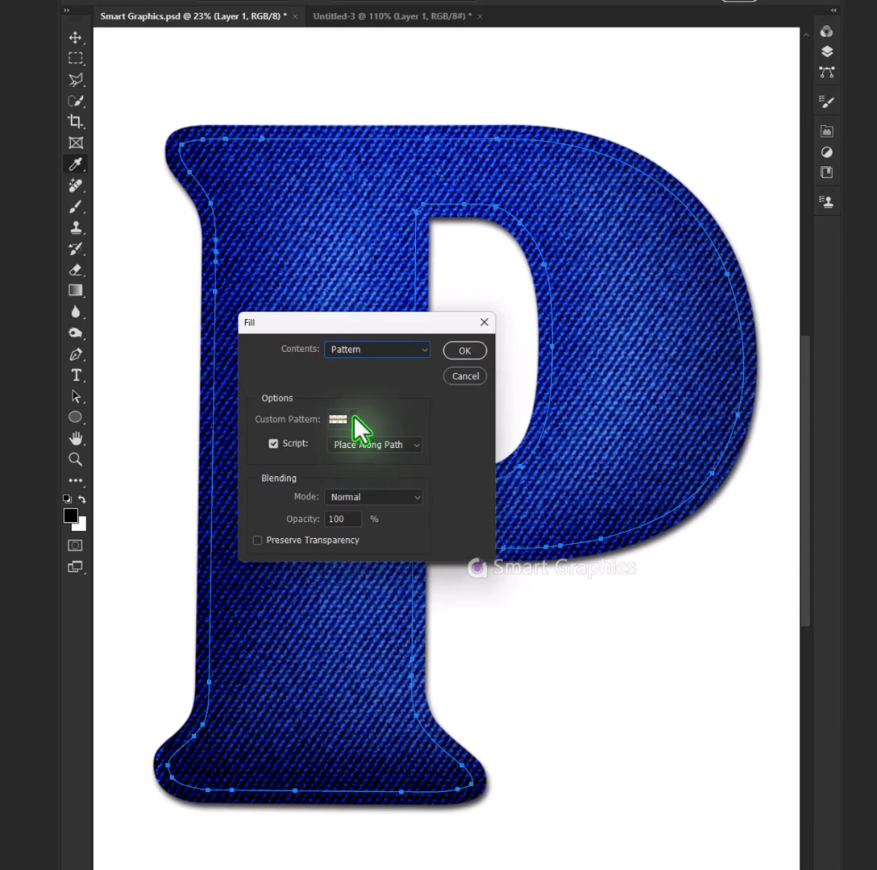
left_click(352, 419)
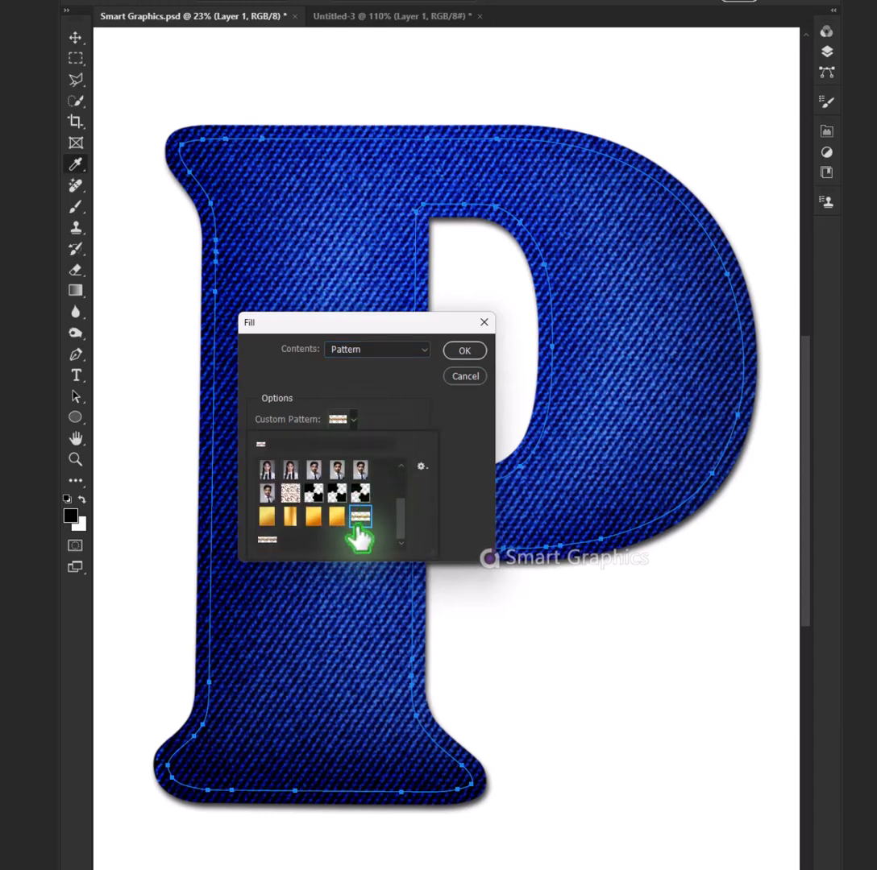
left_click(359, 516)
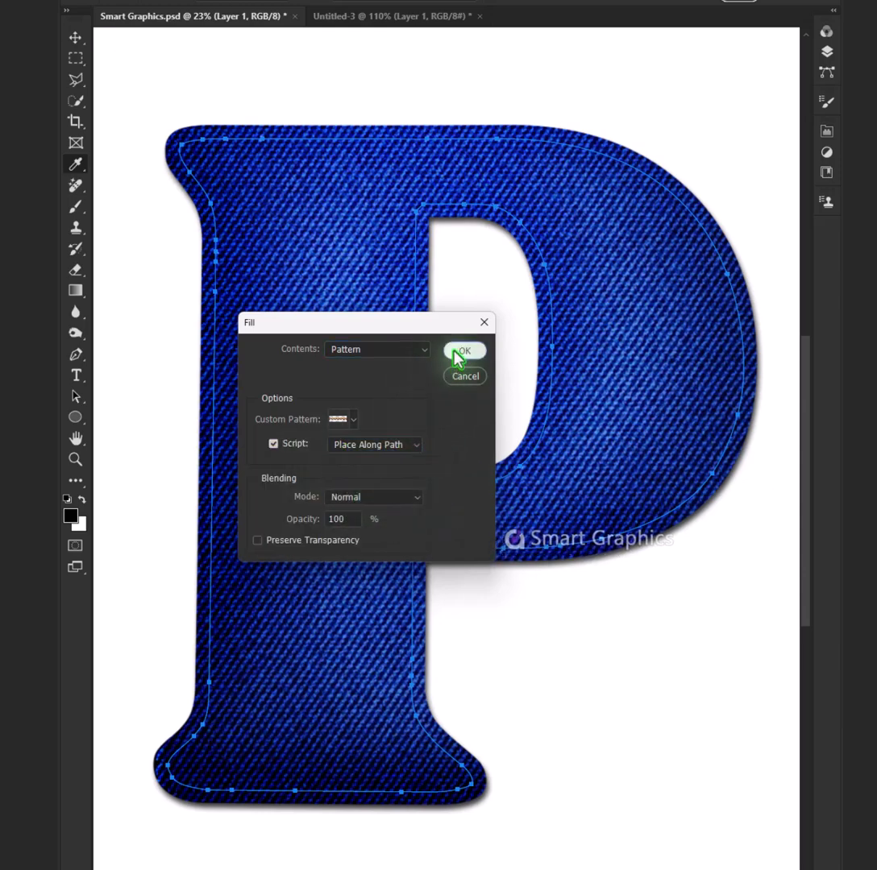
left_click(464, 352)
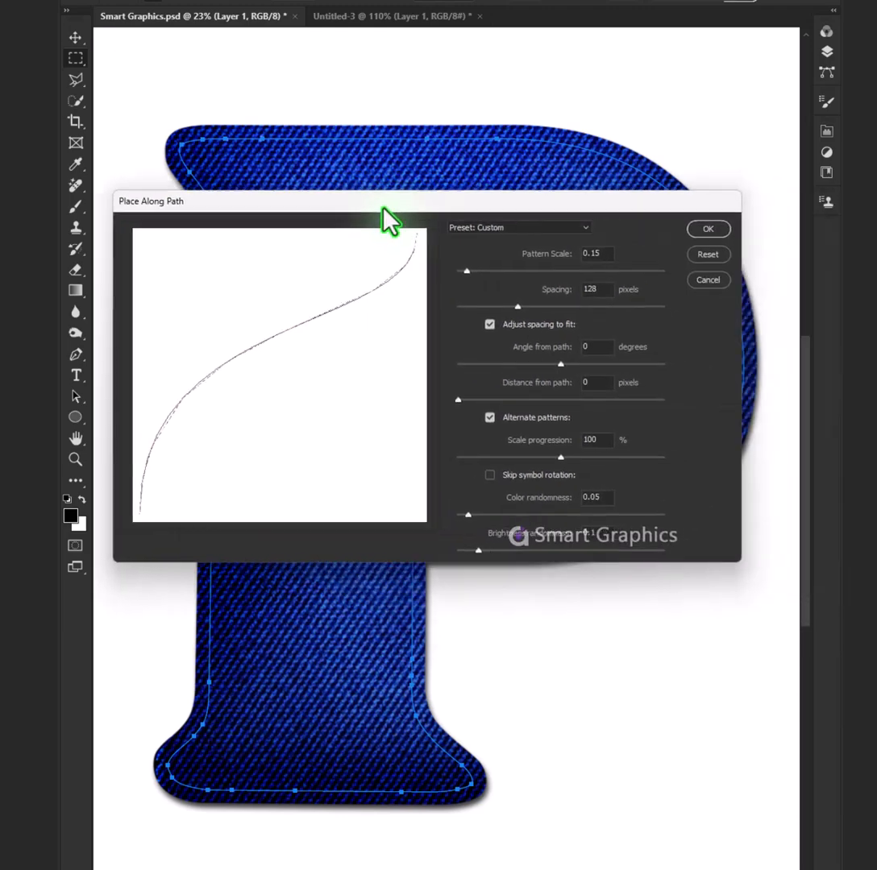
left_click(708, 228)
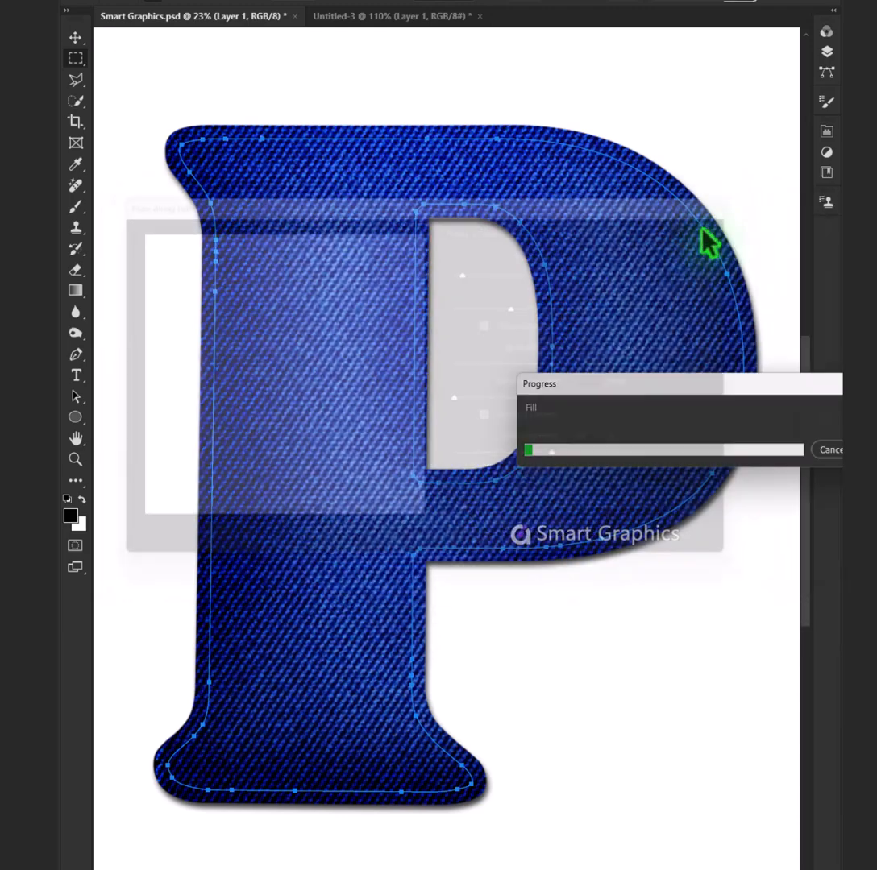